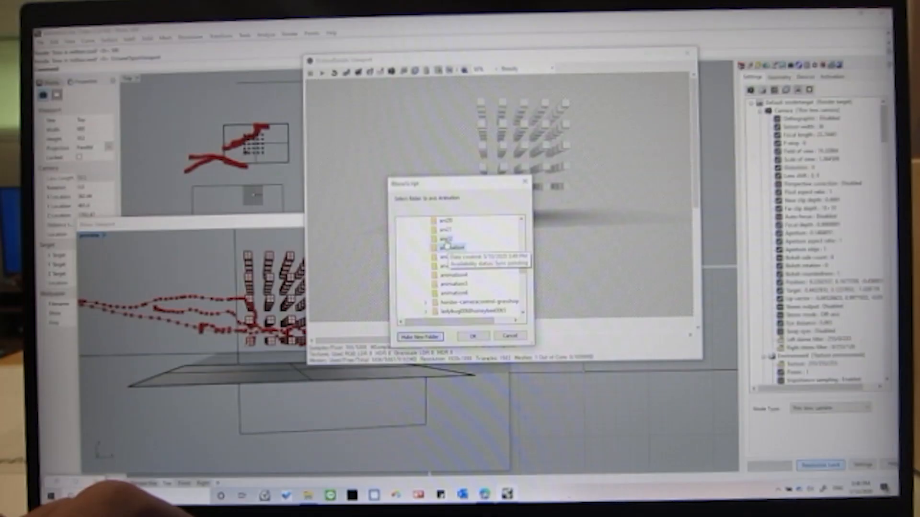
# - Select the animation folder in the Browse for Folder dialog for the render frames
pyautogui.click(474, 336)
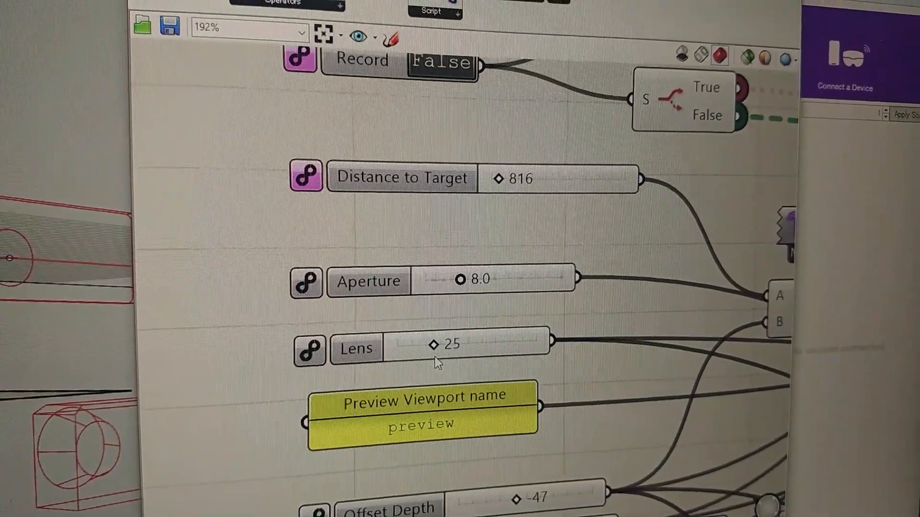
# - Set the Lens slider to 28 mm, keeping focus distance 816 and aperture 8.0
pyautogui.moveTo(437, 346); pyautogui.dragTo(449, 348)
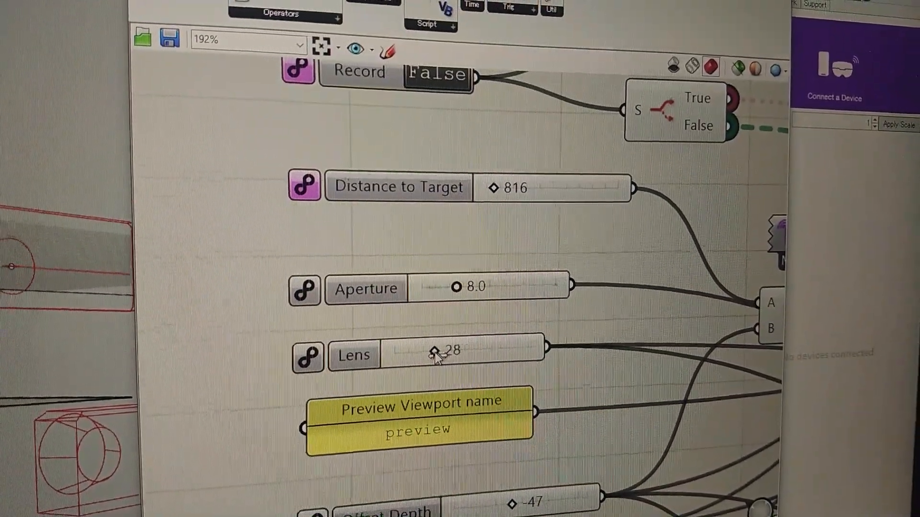